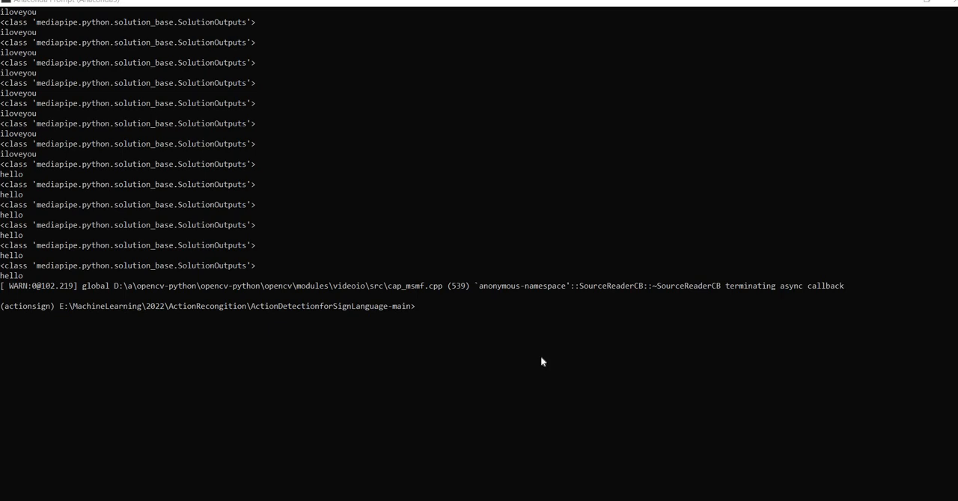
pyautogui.moveTo(437, 337)
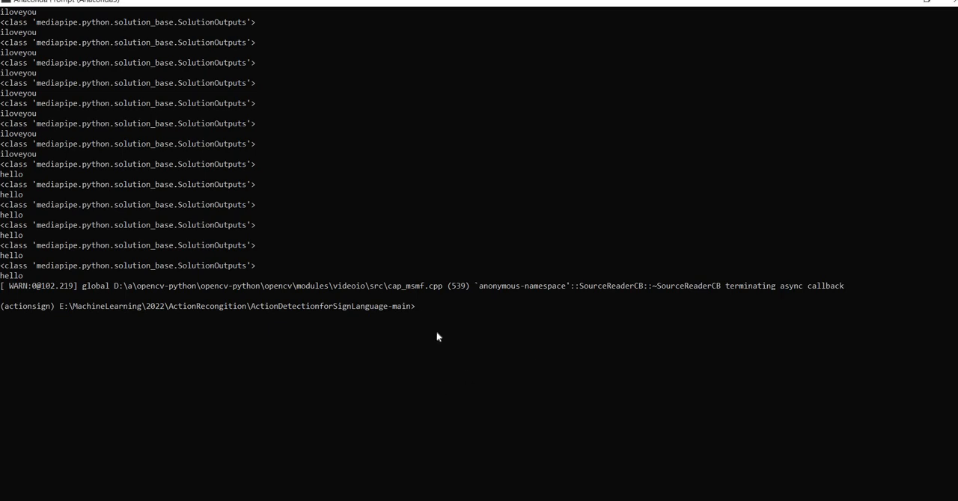
pyautogui.write('python')
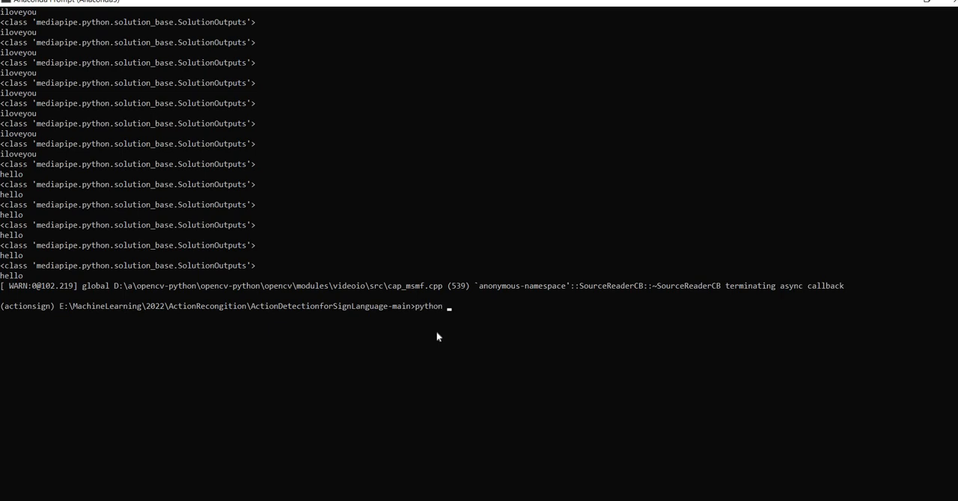
pyautogui.write('testaction.py')
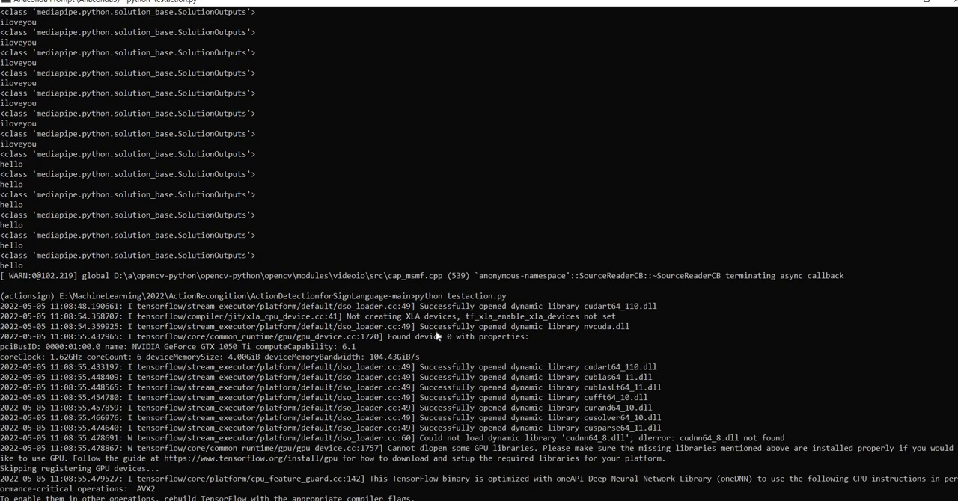
pyautogui.scroll(-3)
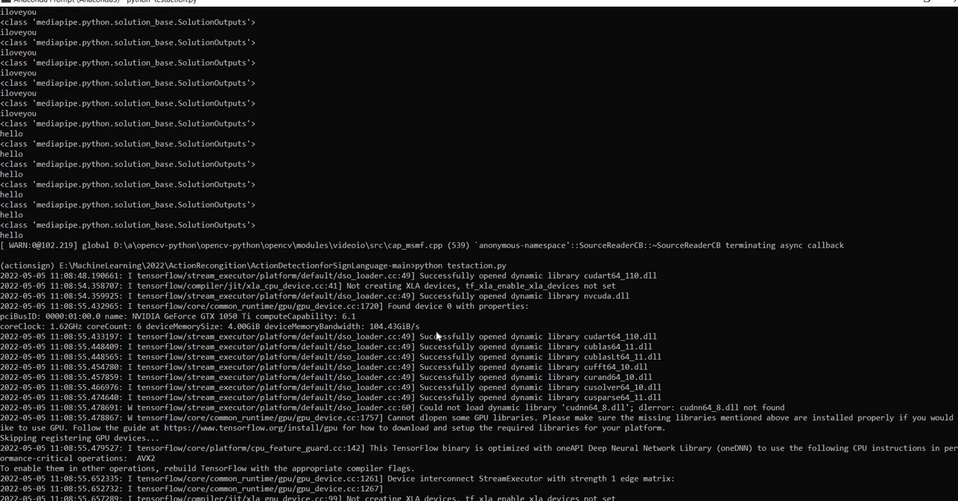